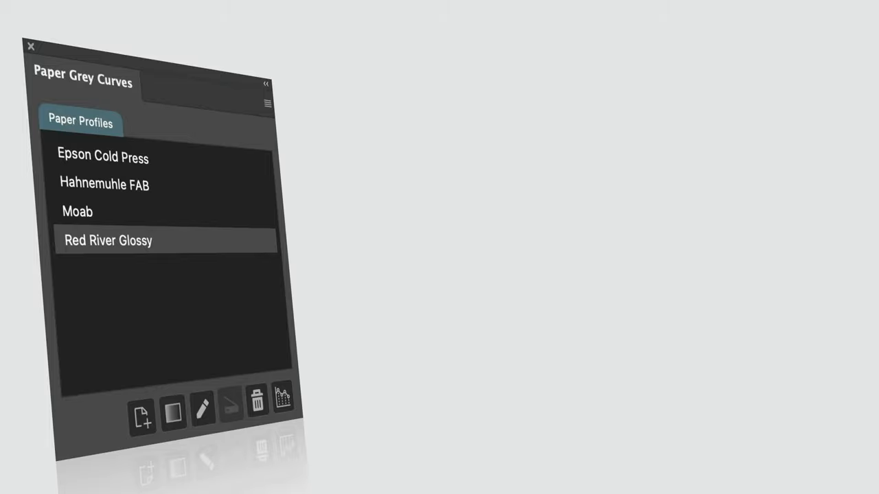
Create a new paper profile named for Epson velvet Fine Art paper and generate its grey step wedge.
left_click(141, 417)
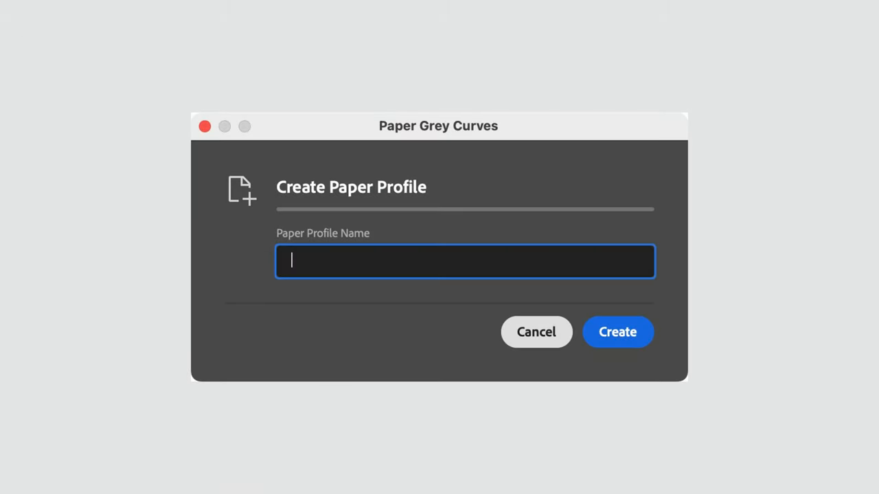
type("Epson velve")
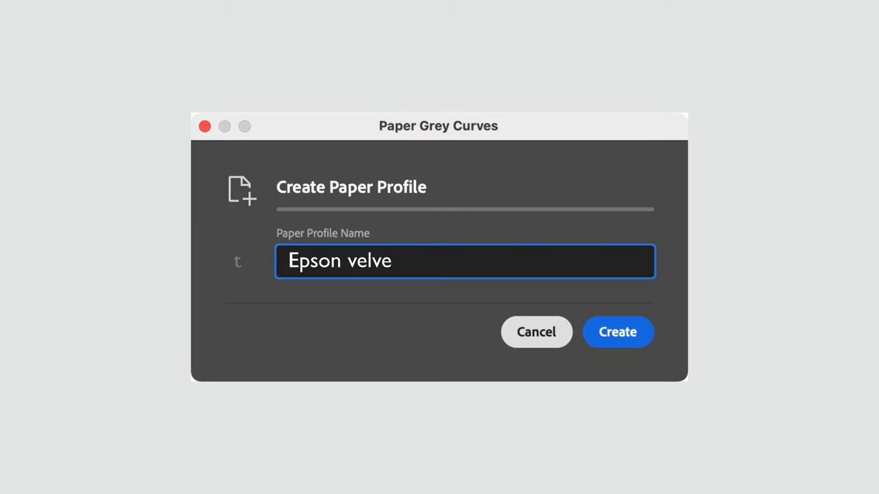
left_click(616, 331)
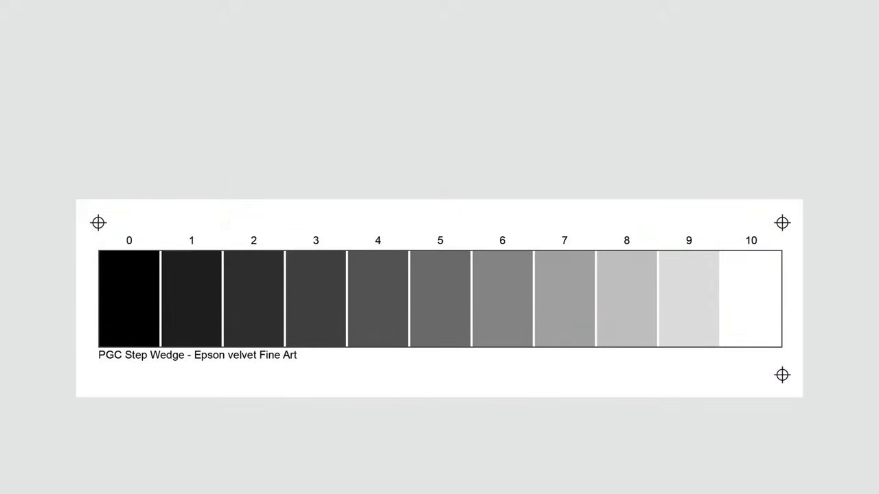